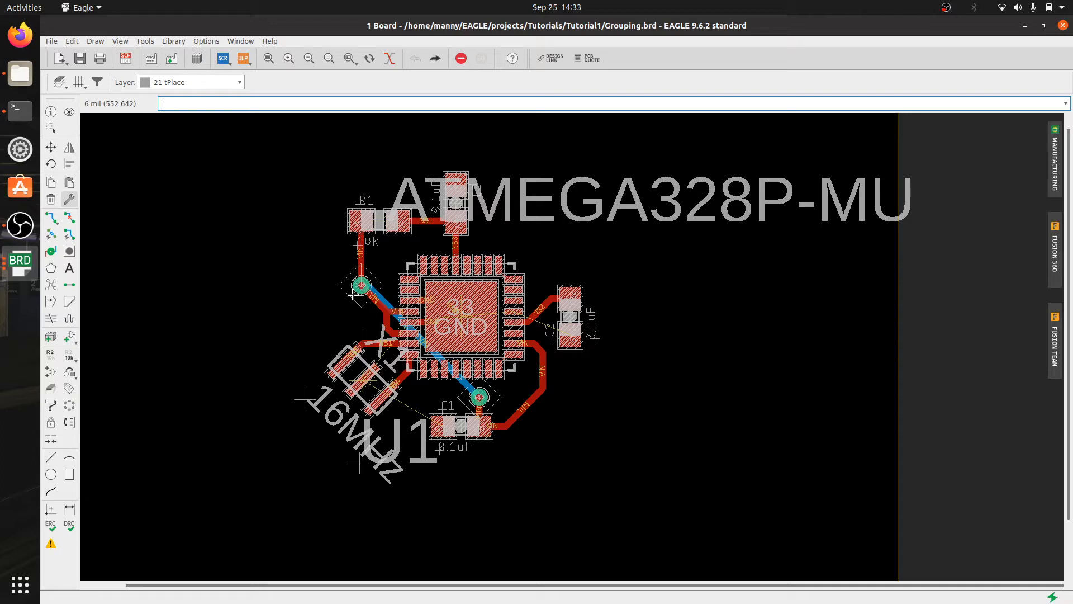
pyautogui.moveTo(261, 318)
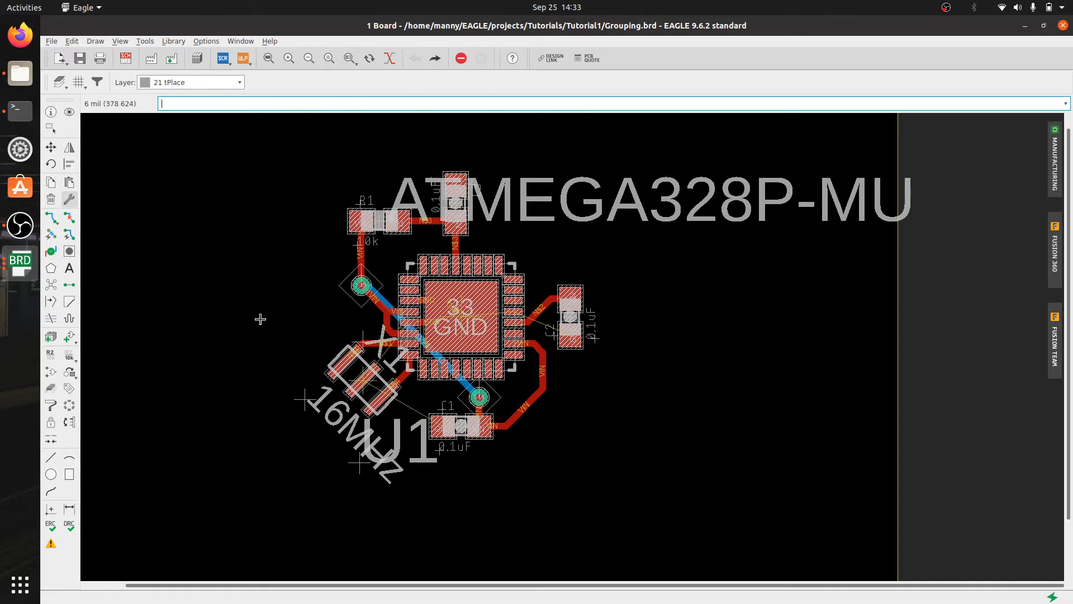
pyautogui.moveTo(921, 151)
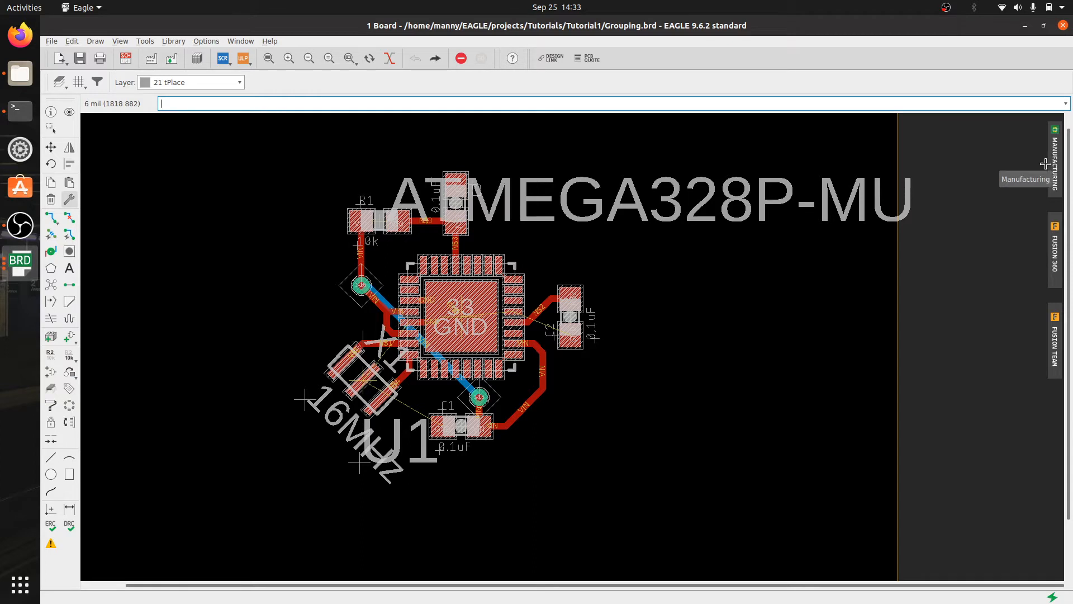
# - Check the board in the manufacturing preview and dismiss it
pyautogui.click(1054, 163)
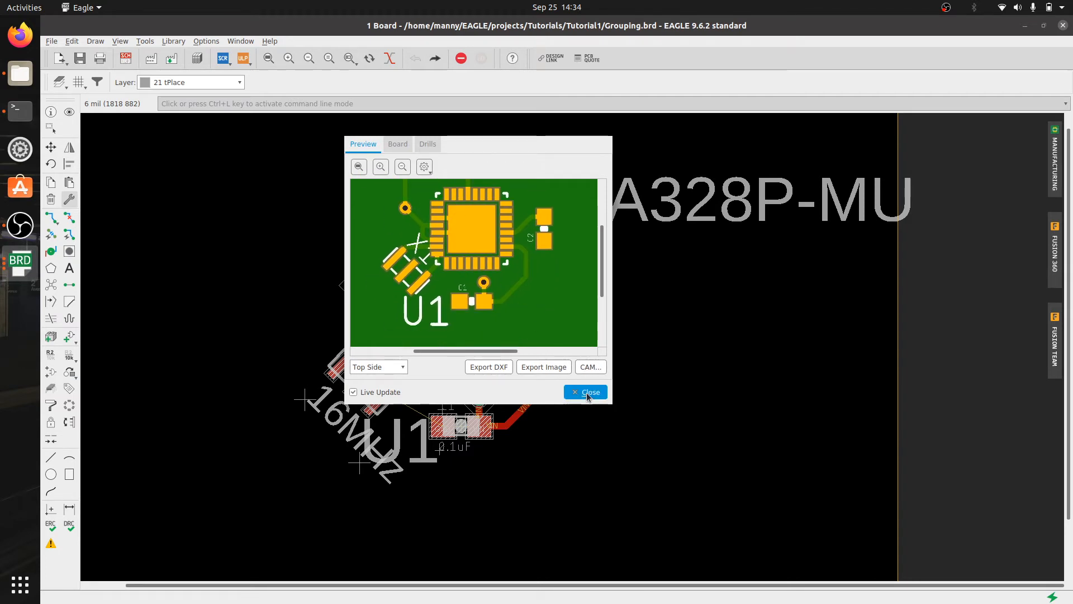
pyautogui.click(585, 392)
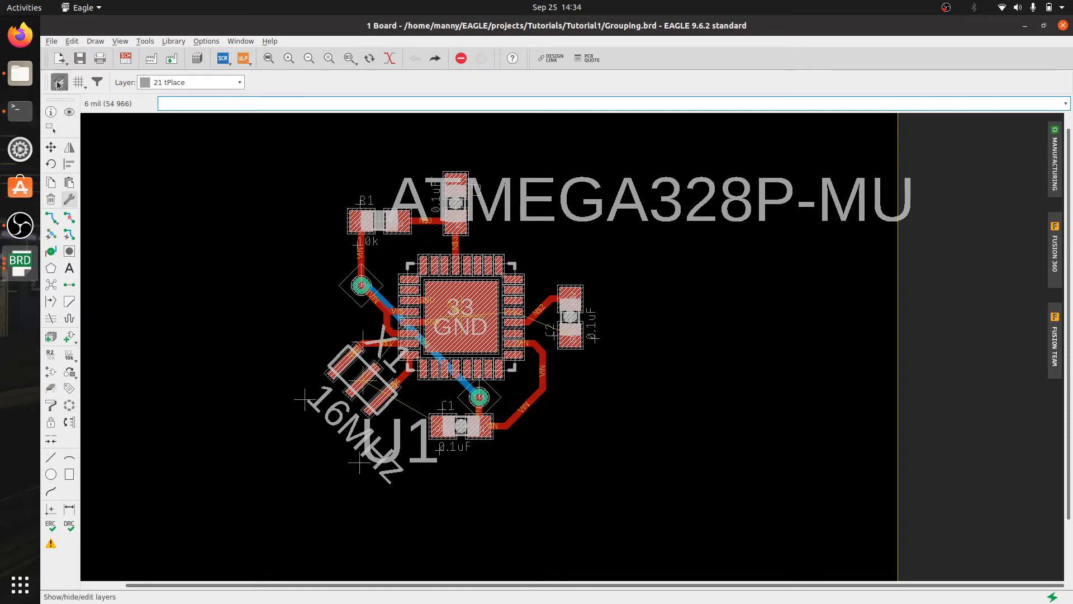
# - Filter to Used Layers, hide them all and leave only tNames visible
pyautogui.click(59, 81)
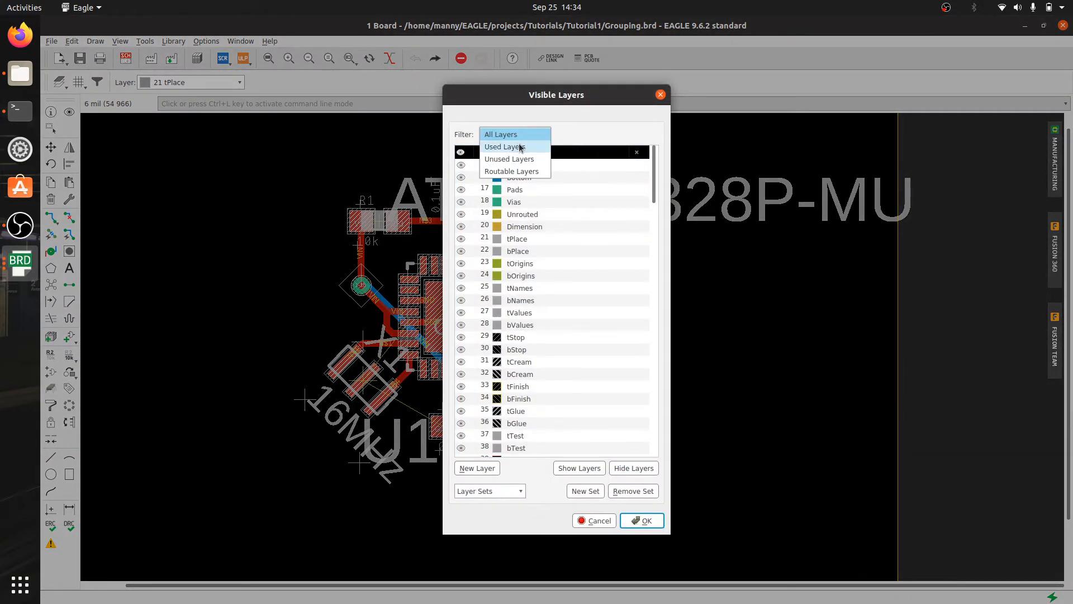
pyautogui.click(505, 147)
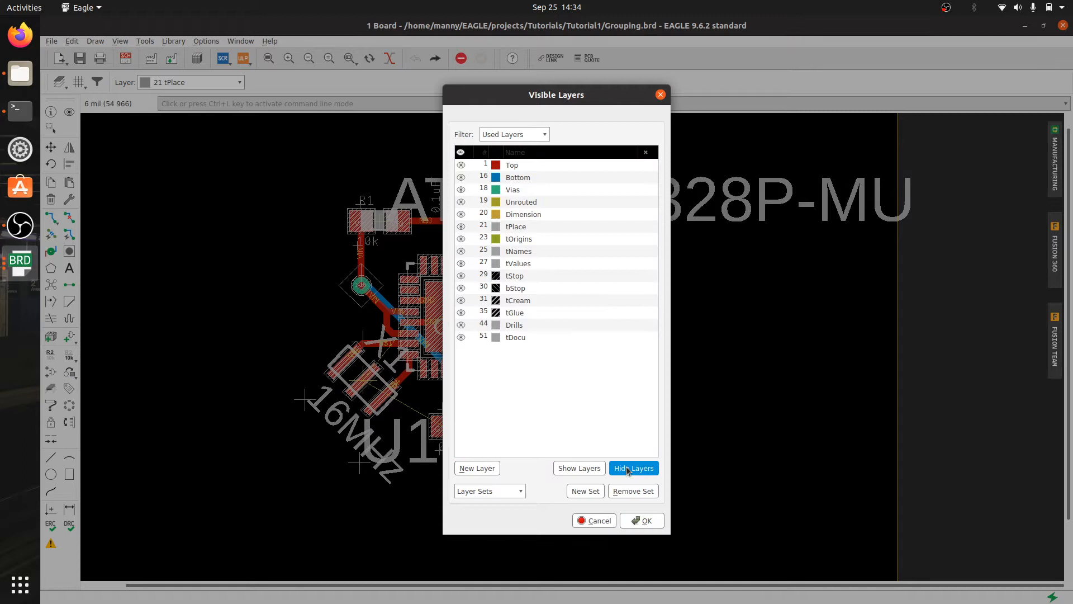
pyautogui.click(633, 468)
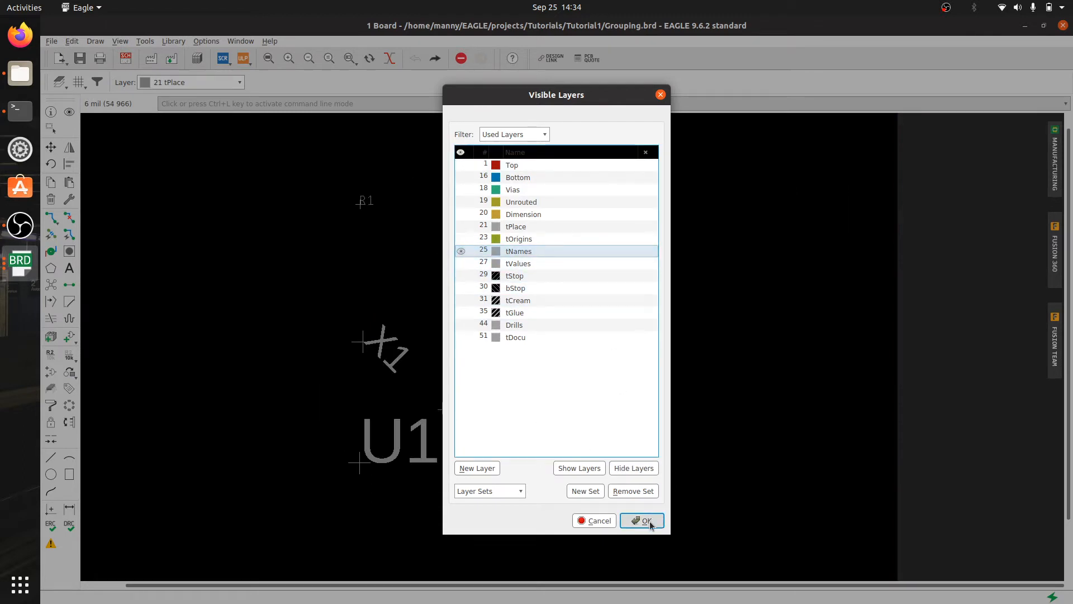
pyautogui.click(640, 520)
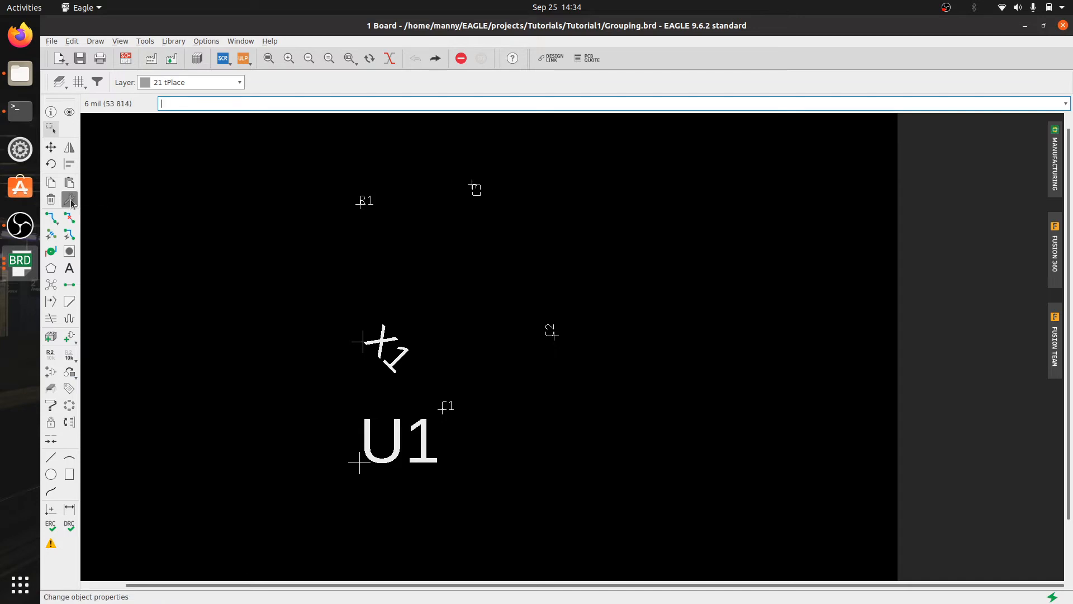
# - Change the grouped designators' layer to 21 tPlace via Change > Layer applied to the group
pyautogui.rightClick(69, 199)
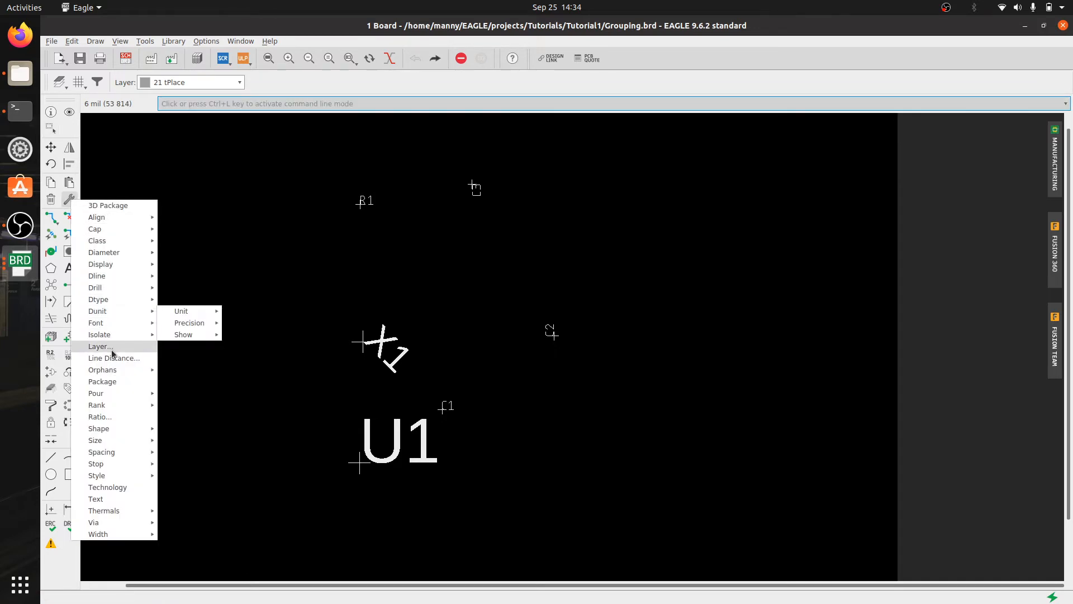
pyautogui.click(100, 346)
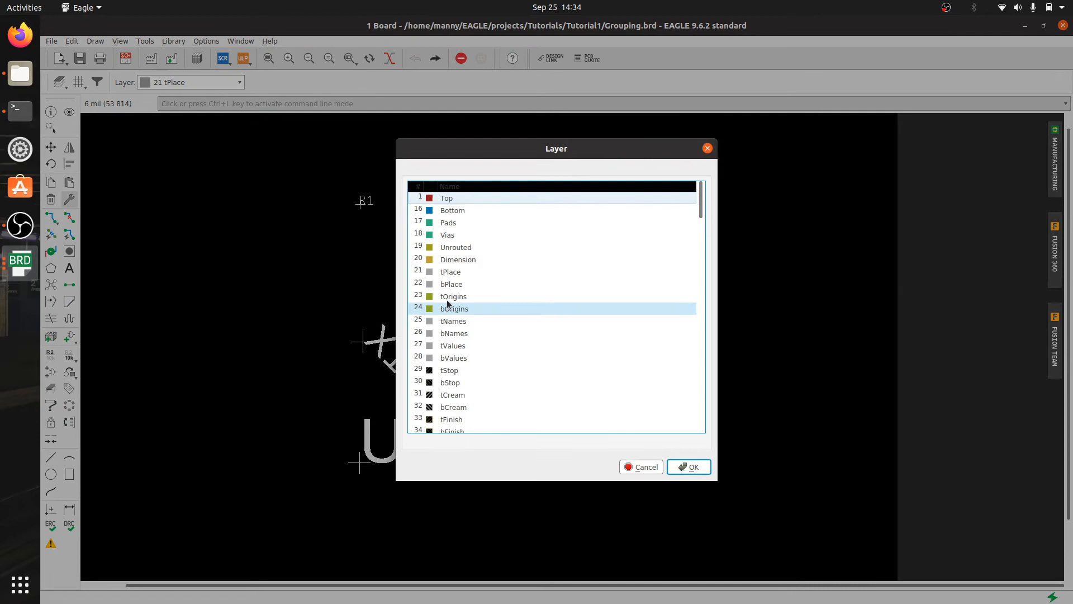
pyautogui.click(451, 272)
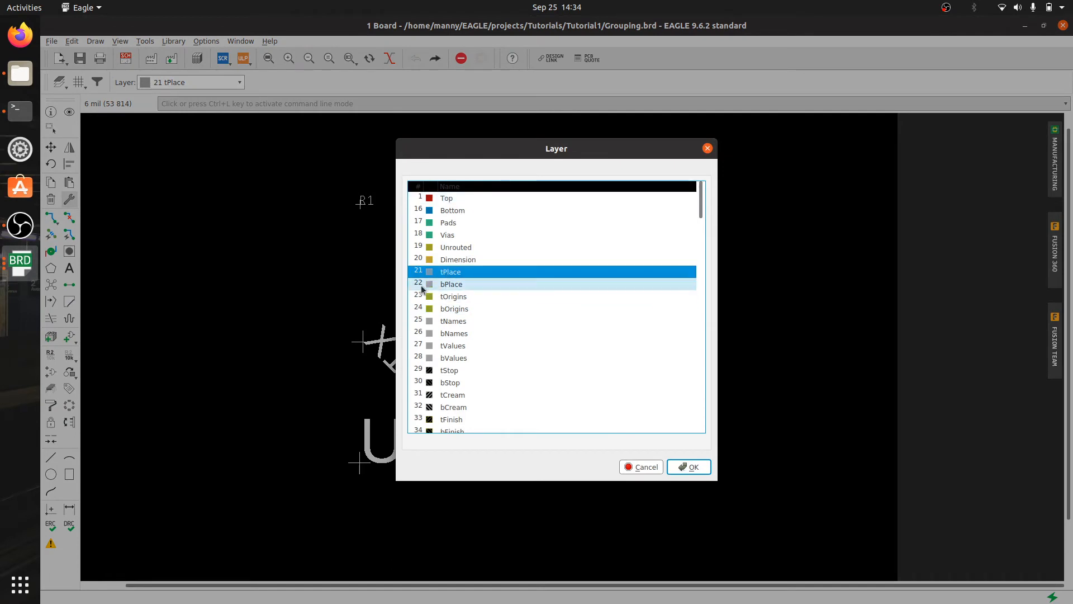
pyautogui.click(689, 466)
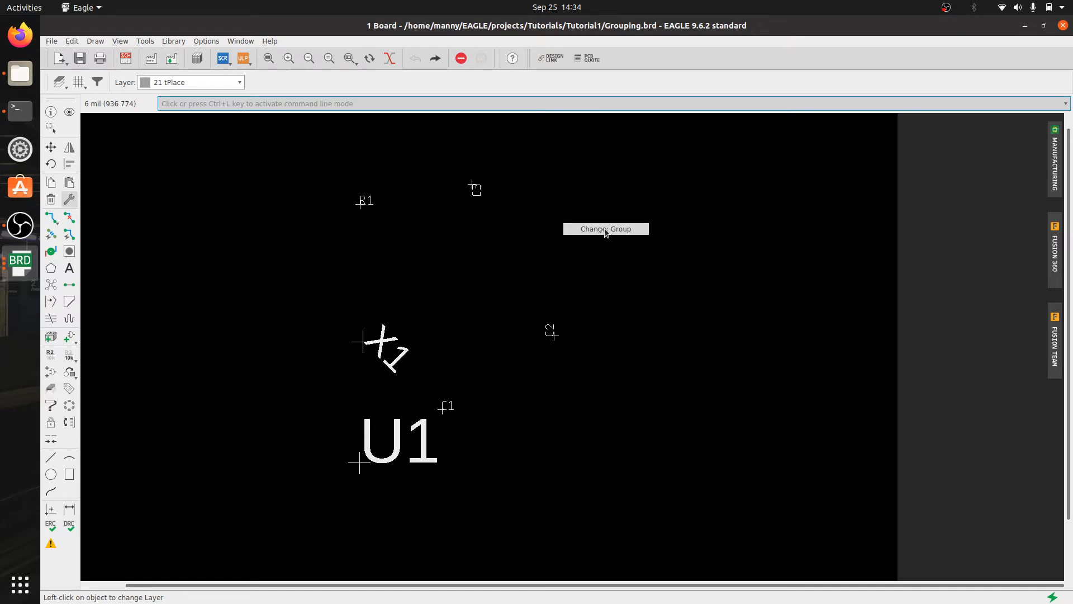
pyautogui.click(605, 228)
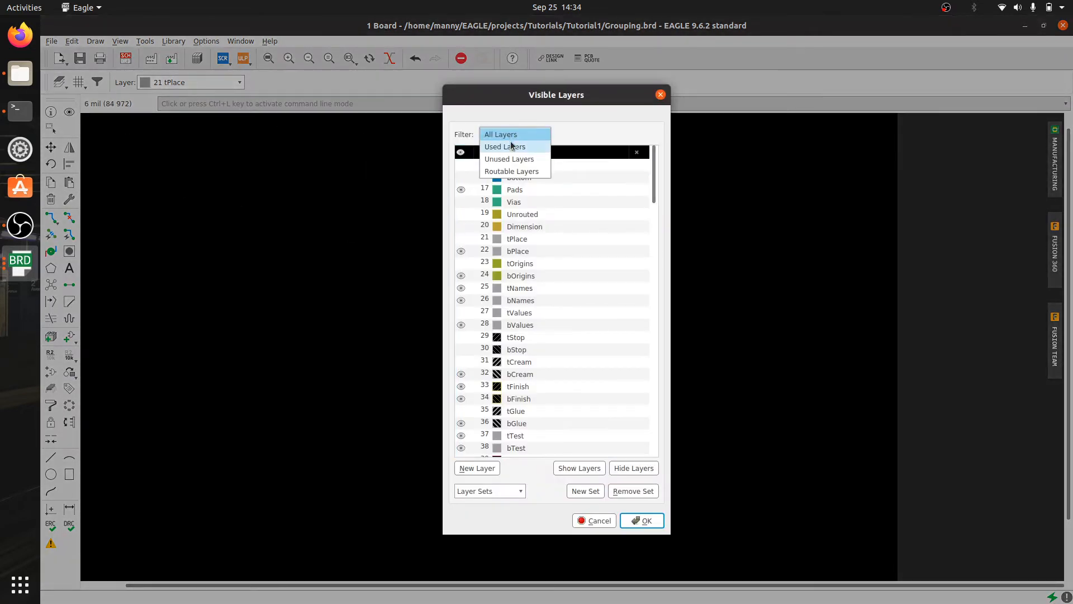
# - Filter to Used Layers and make tPlace and tNames visible
pyautogui.click(504, 147)
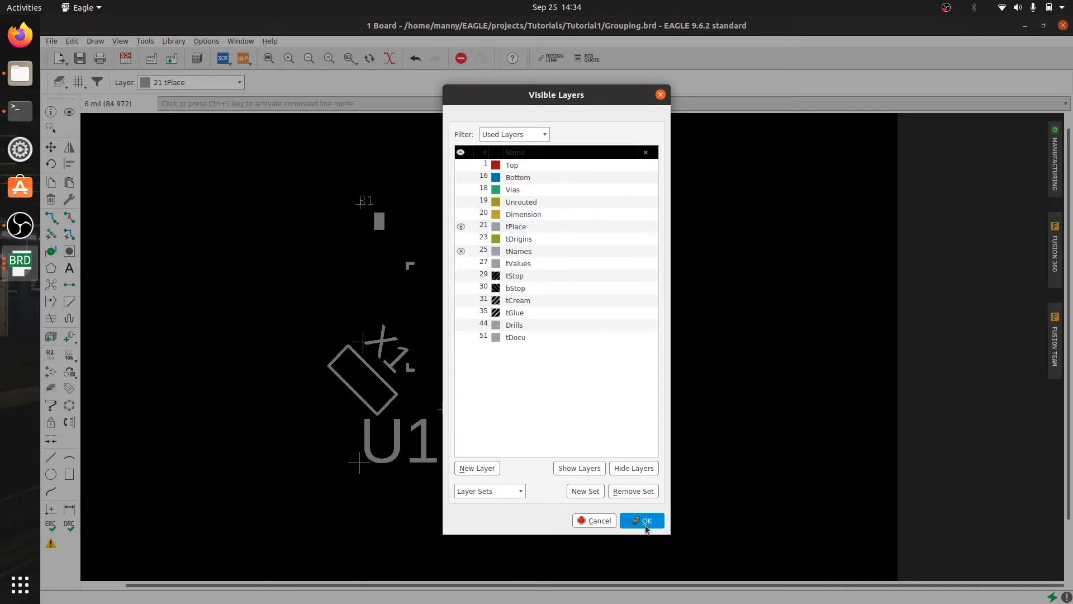
pyautogui.click(642, 520)
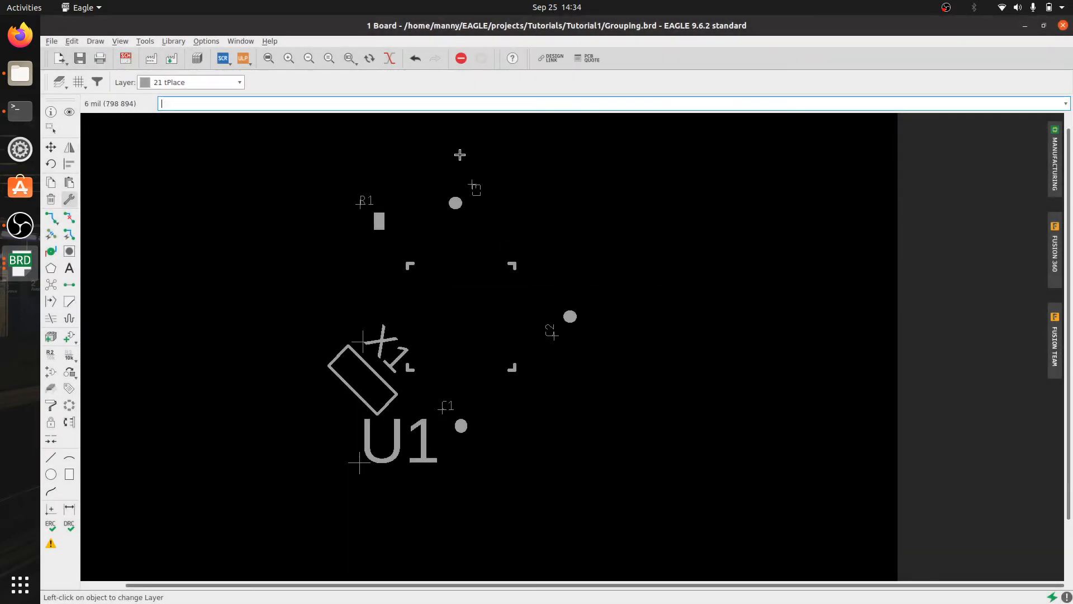
pyautogui.moveTo(152, 123)
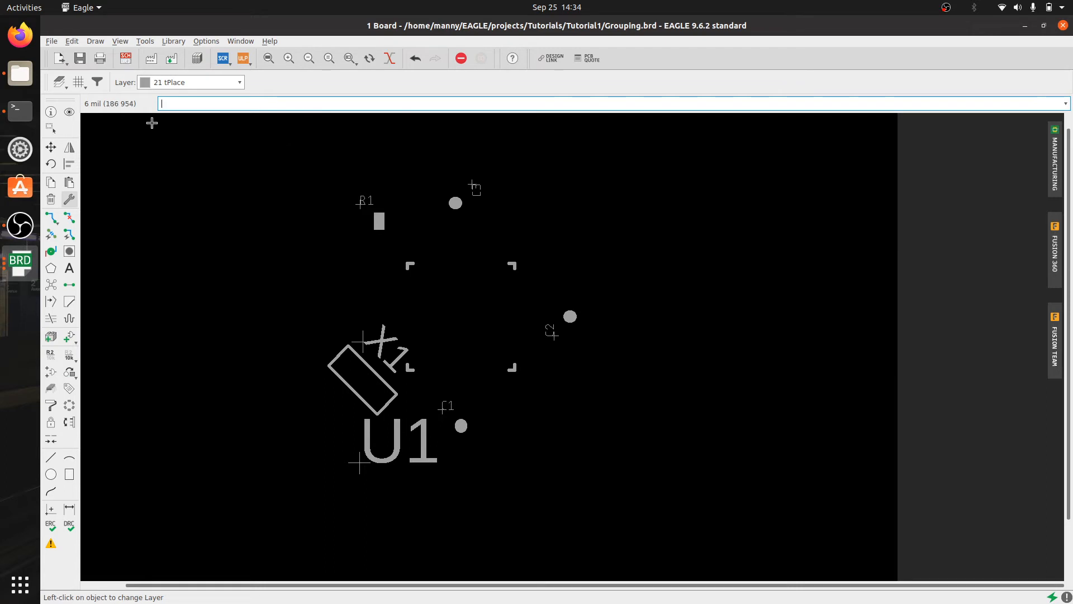
pyautogui.moveTo(52, 133)
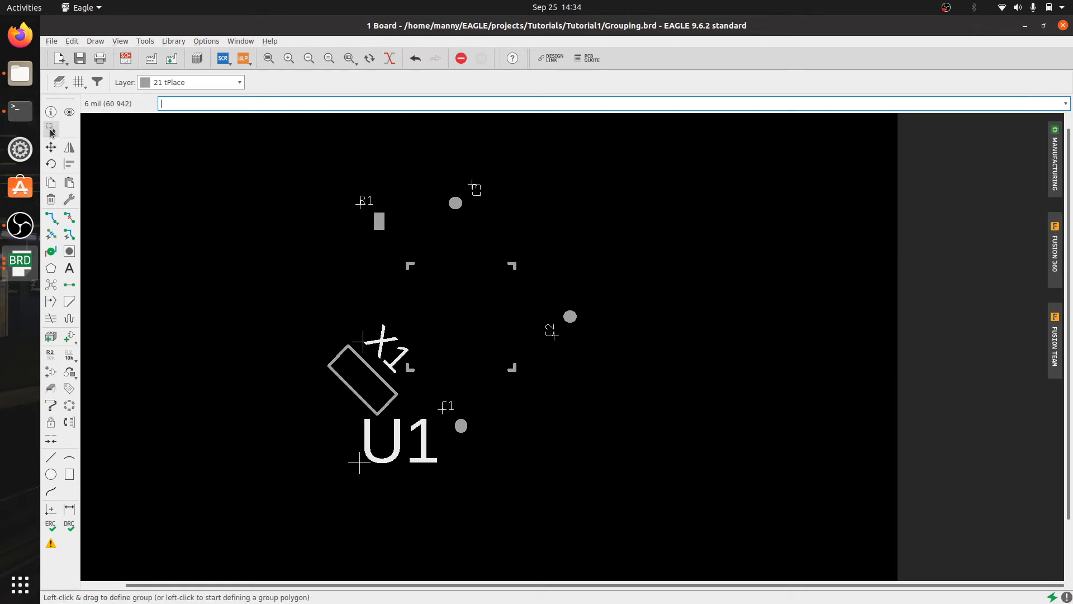
pyautogui.moveTo(287, 379)
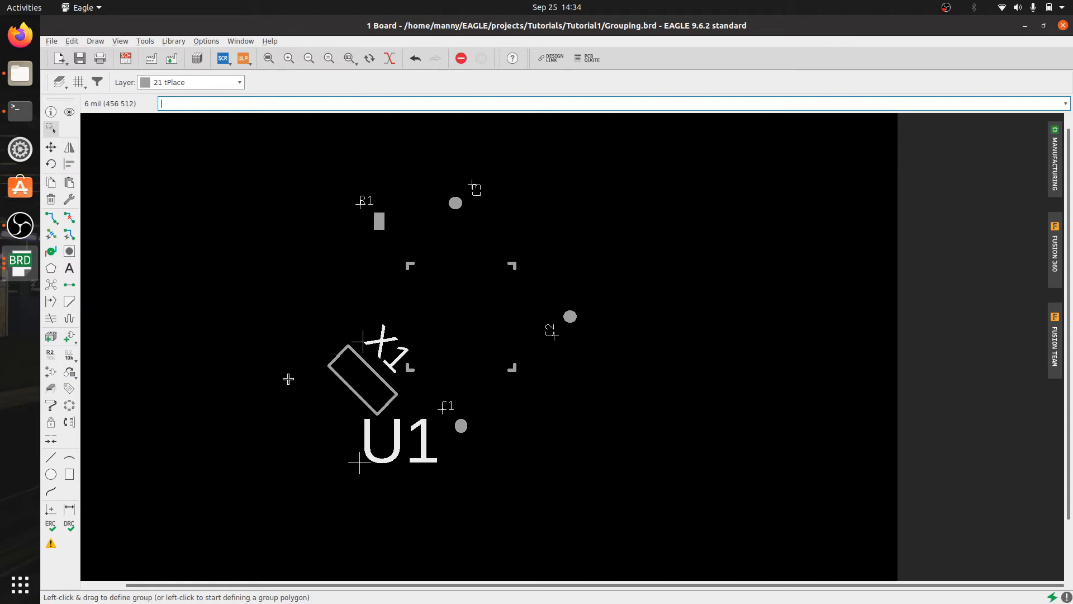
pyautogui.moveTo(69, 199)
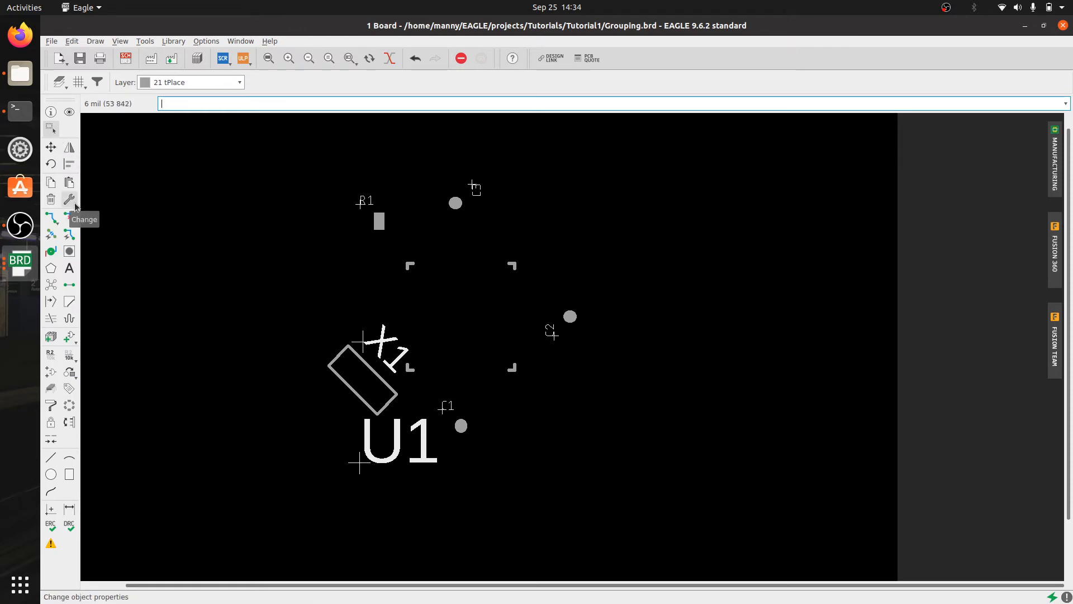
# - Set the grouped labels' text size to 24 and change their font
pyautogui.click(69, 201)
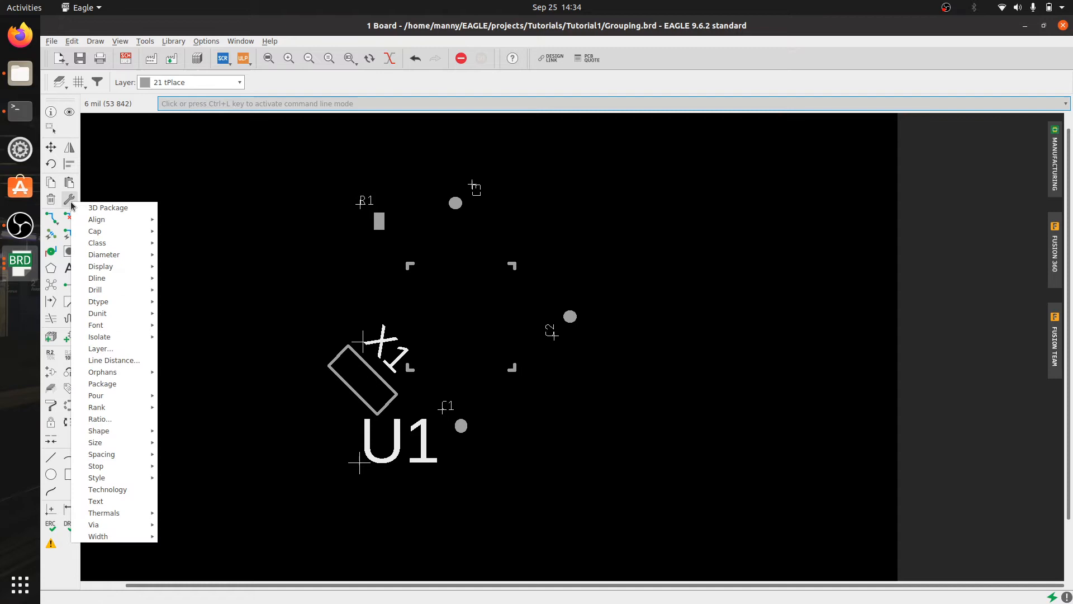
pyautogui.moveTo(113, 288)
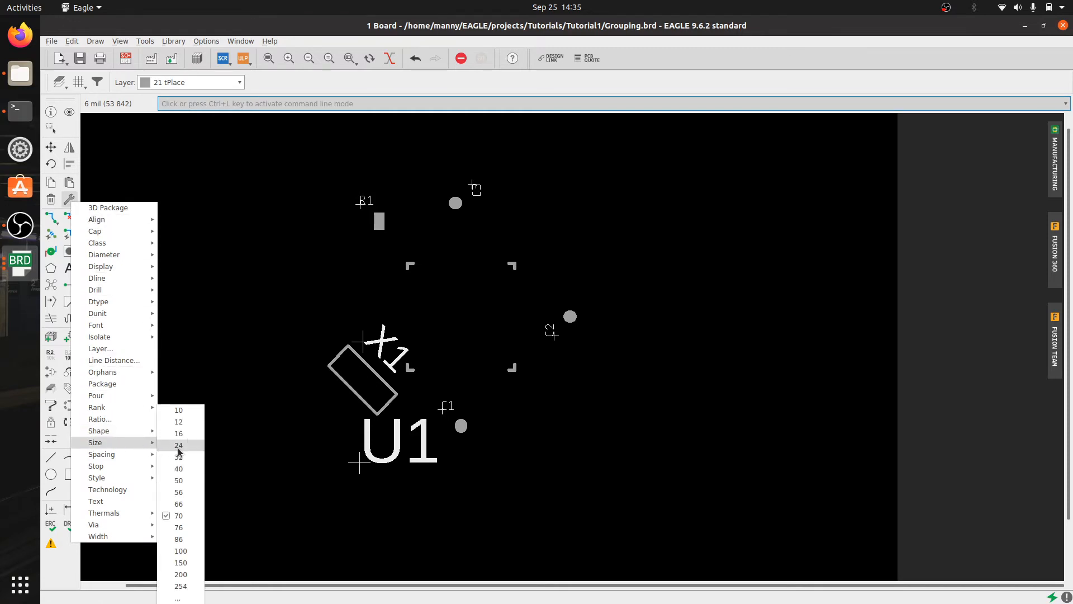
pyautogui.click(178, 445)
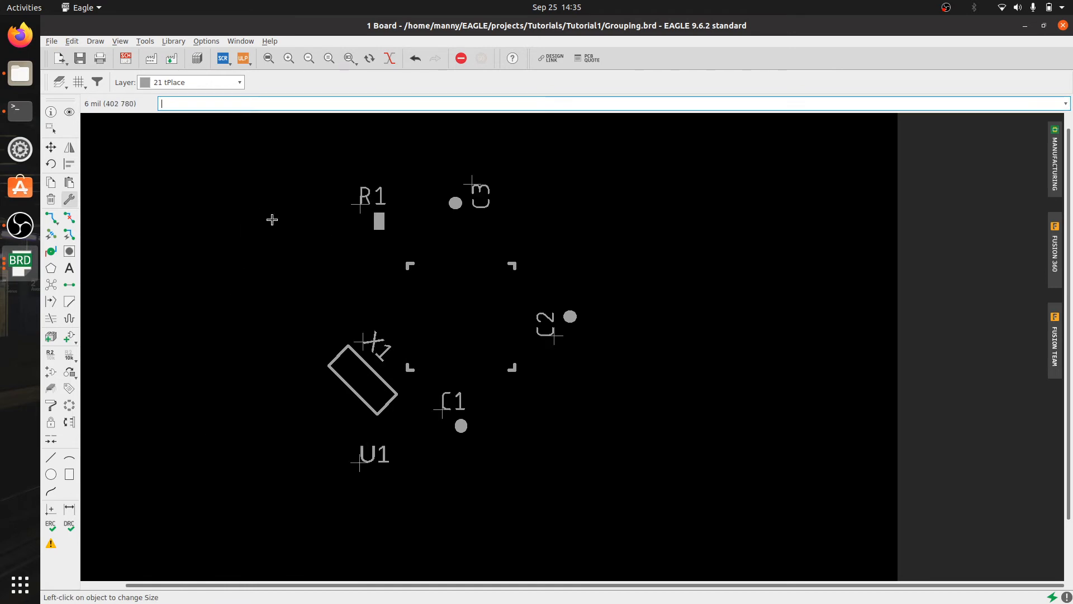
pyautogui.click(50, 128)
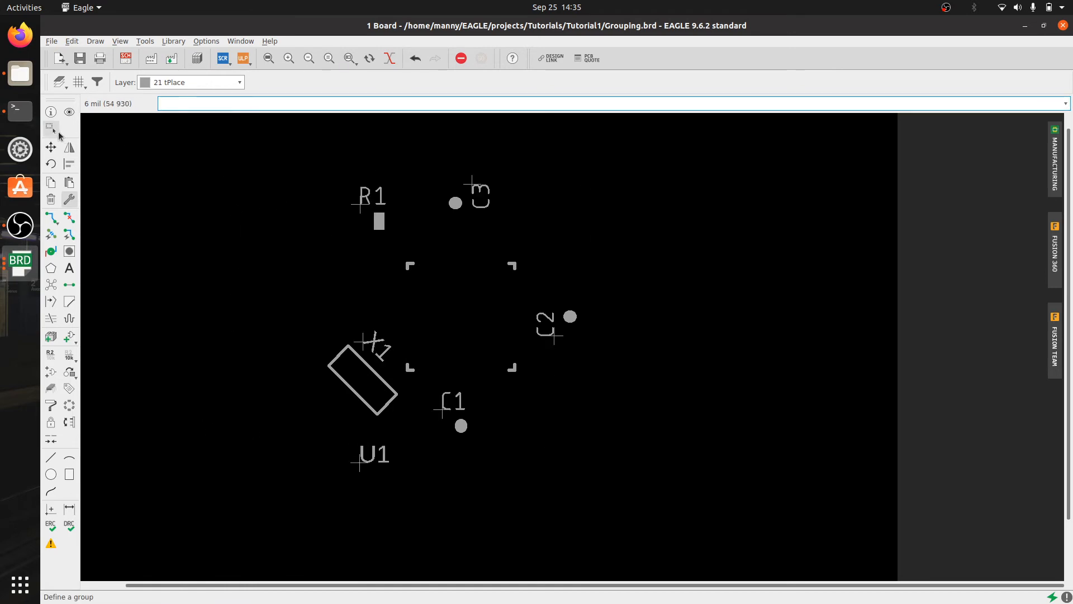
pyautogui.click(69, 199)
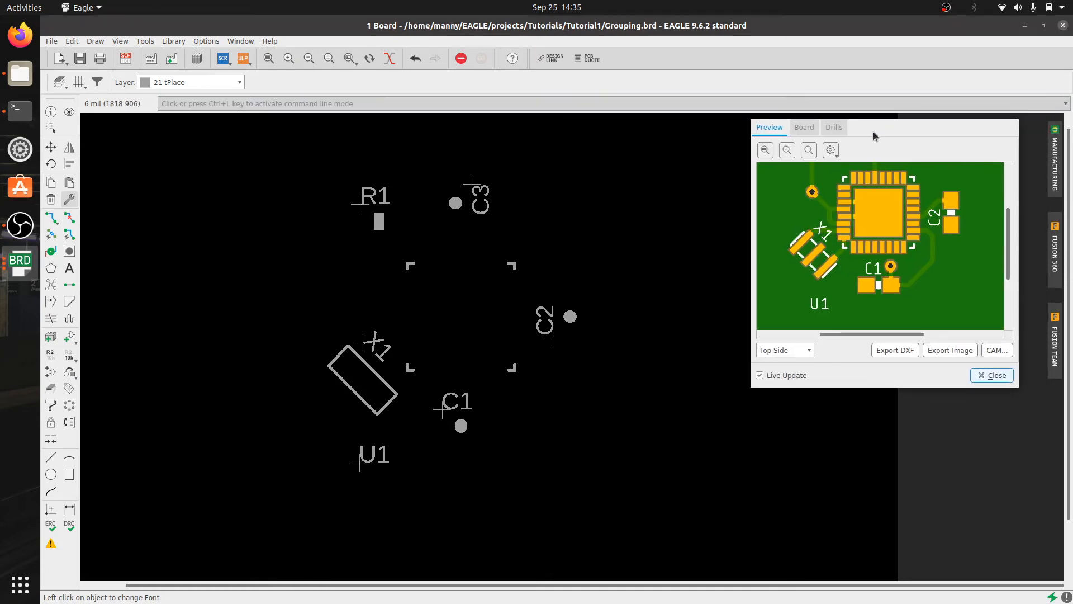
# - Drag the manufacturing preview to the centre, inspect the labels and close it
pyautogui.moveTo(884, 128); pyautogui.dragTo(469, 127)
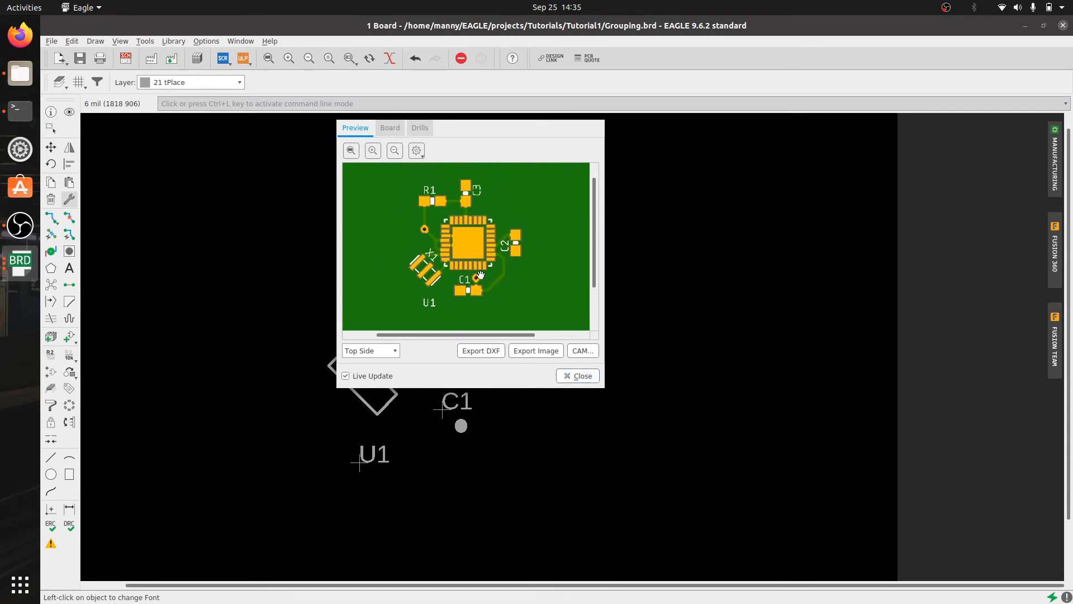
pyautogui.click(577, 376)
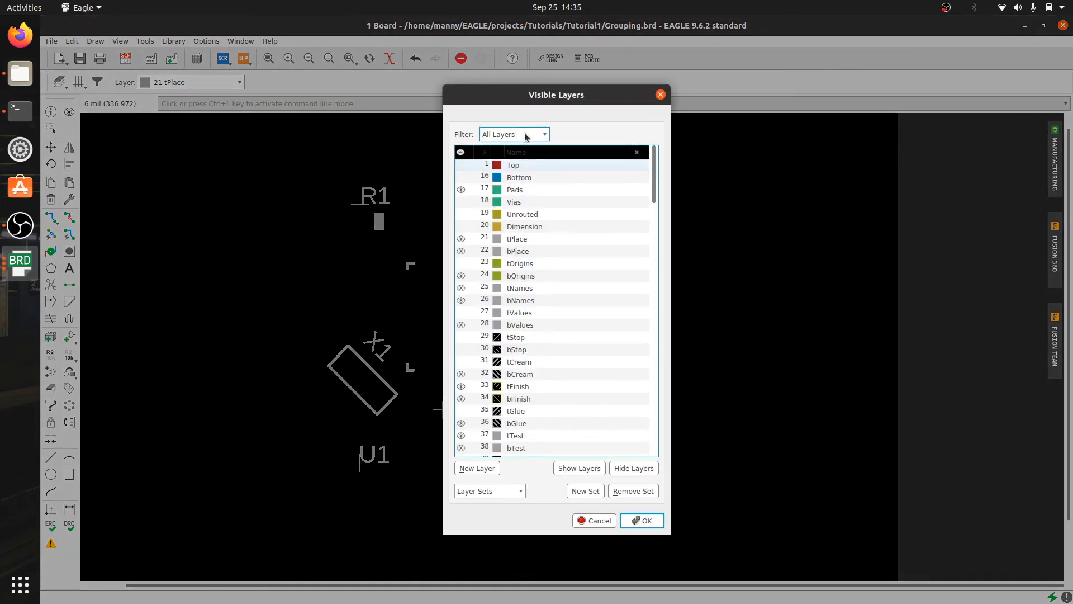
# - Filter to Used Layers and turn on tStop and tCream visibility
pyautogui.click(513, 133)
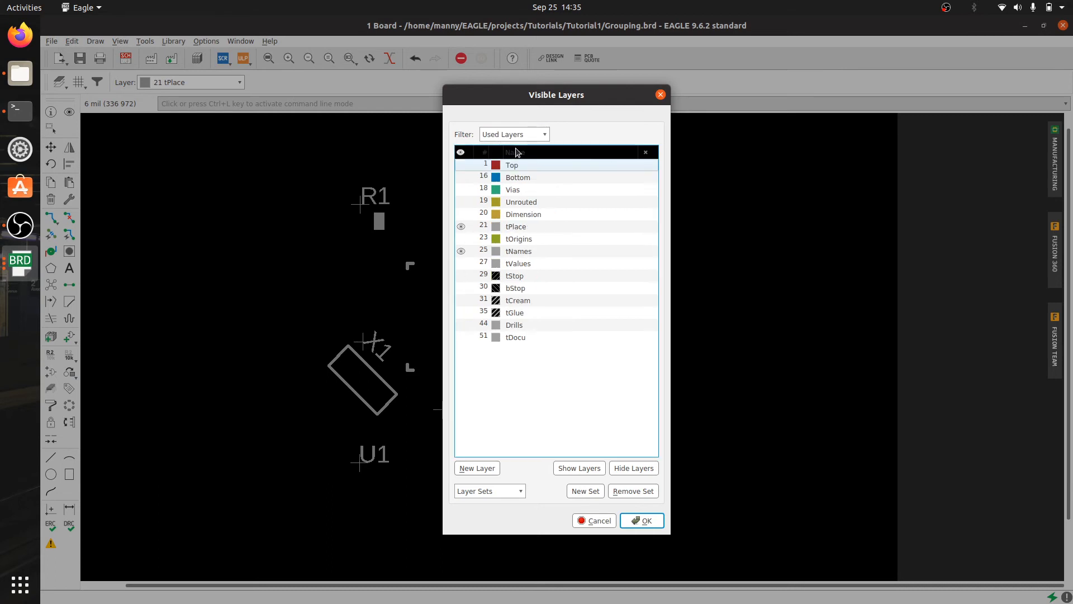
pyautogui.click(519, 238)
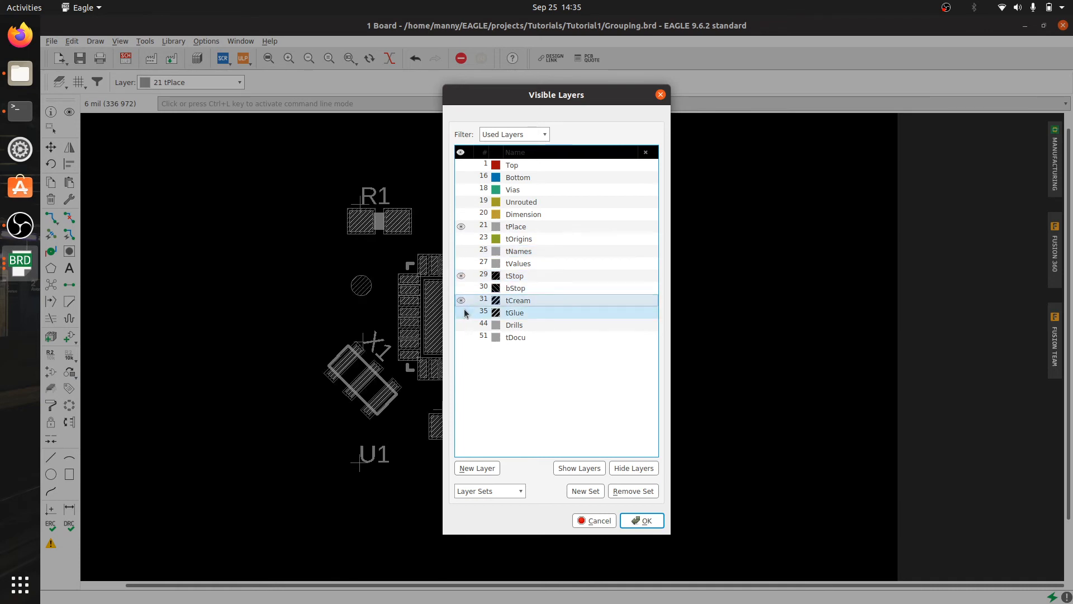
pyautogui.click(548, 300)
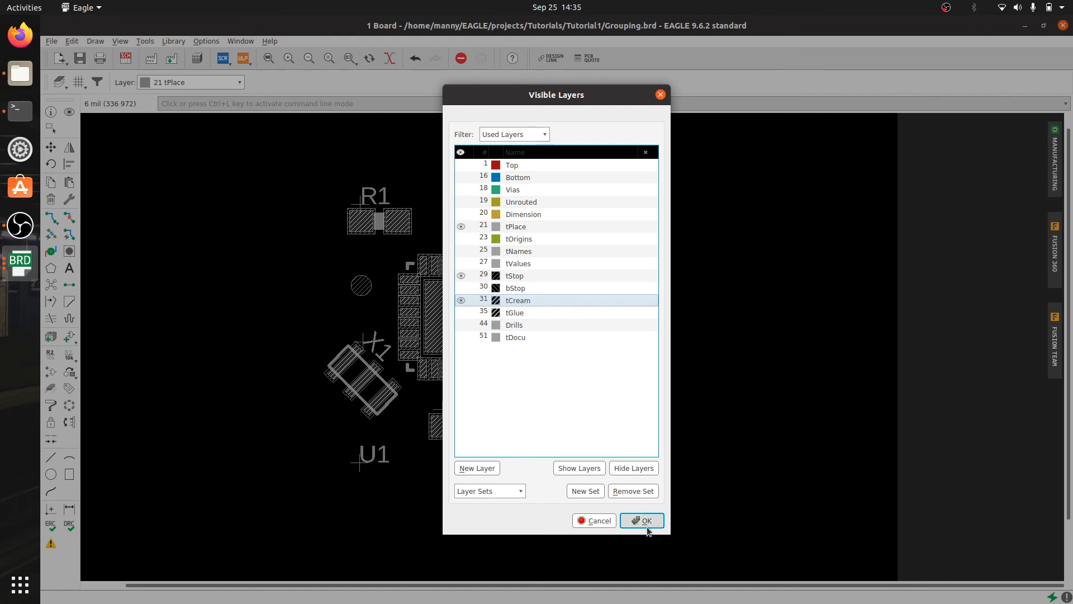
pyautogui.click(641, 520)
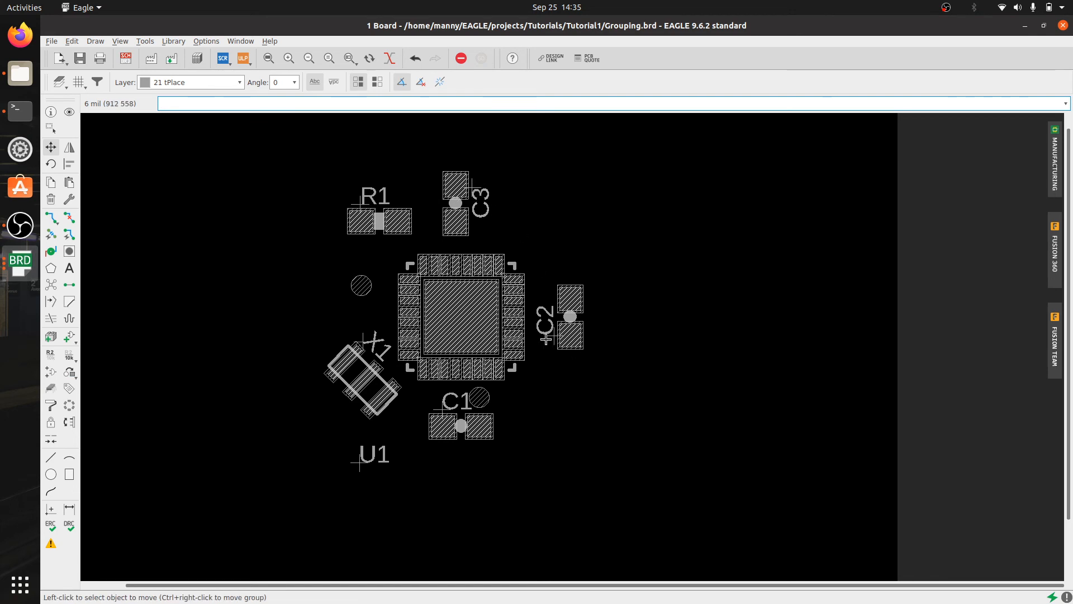
pyautogui.moveTo(358, 460)
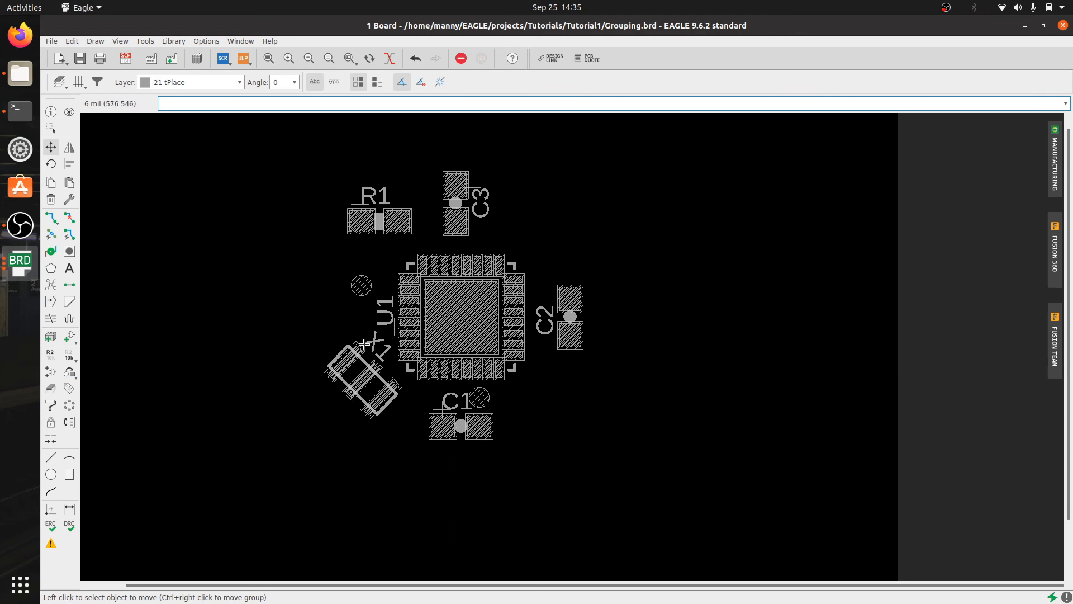
pyautogui.moveTo(332, 401)
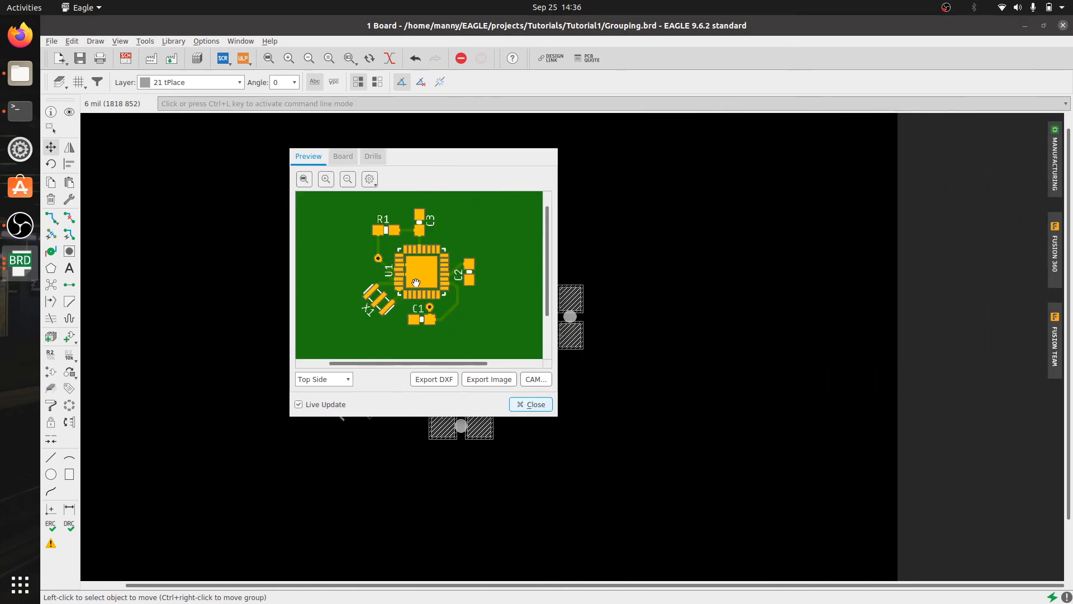
# - Close the manufacturing preview, leaving X1 and the other labels beside their parts
pyautogui.click(530, 404)
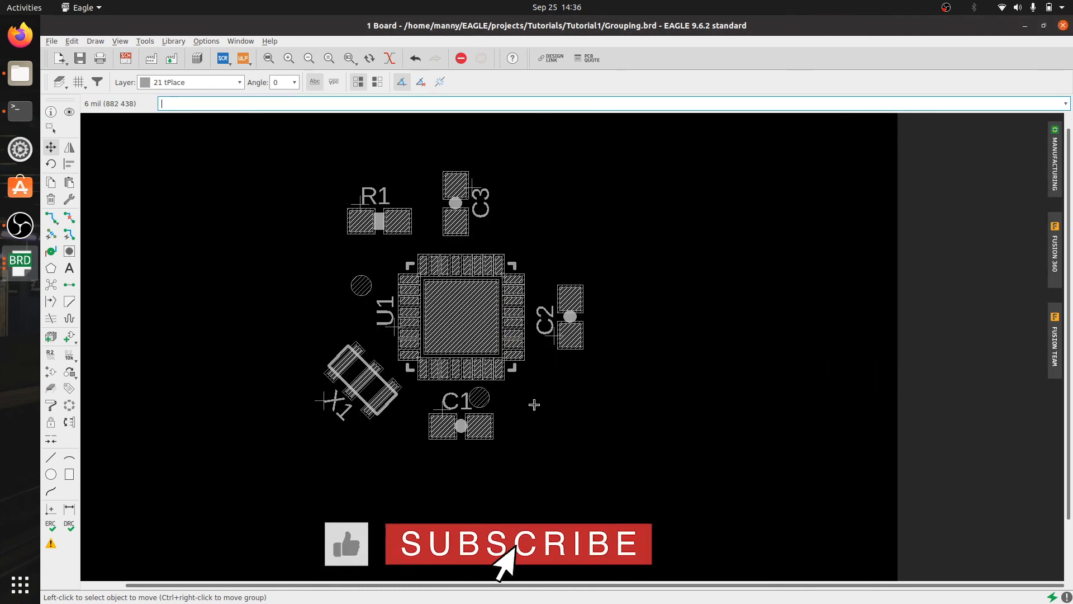
pyautogui.click(518, 543)
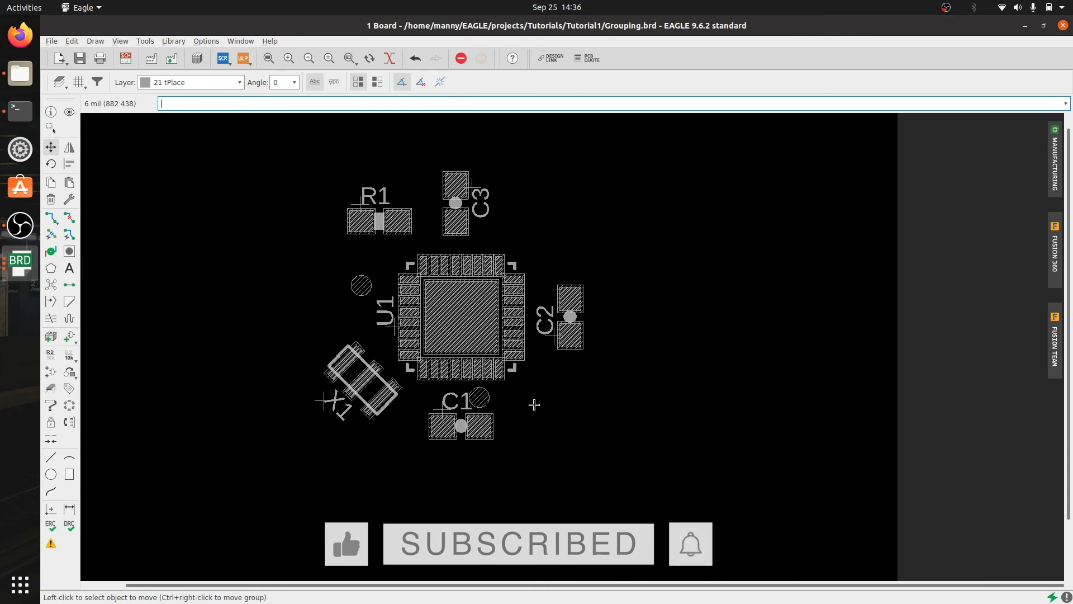